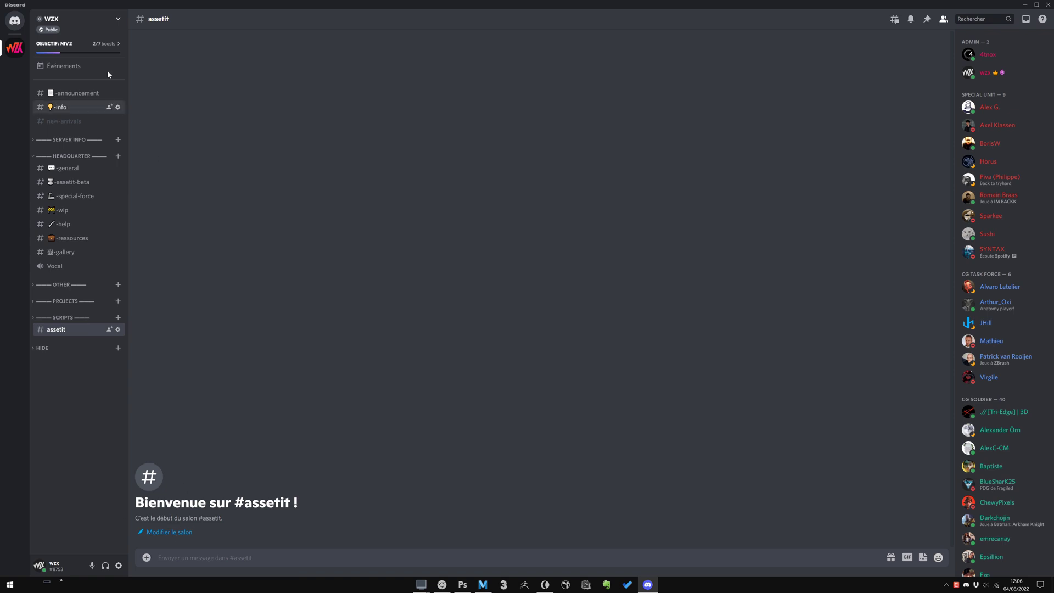
pyautogui.moveTo(62, 324)
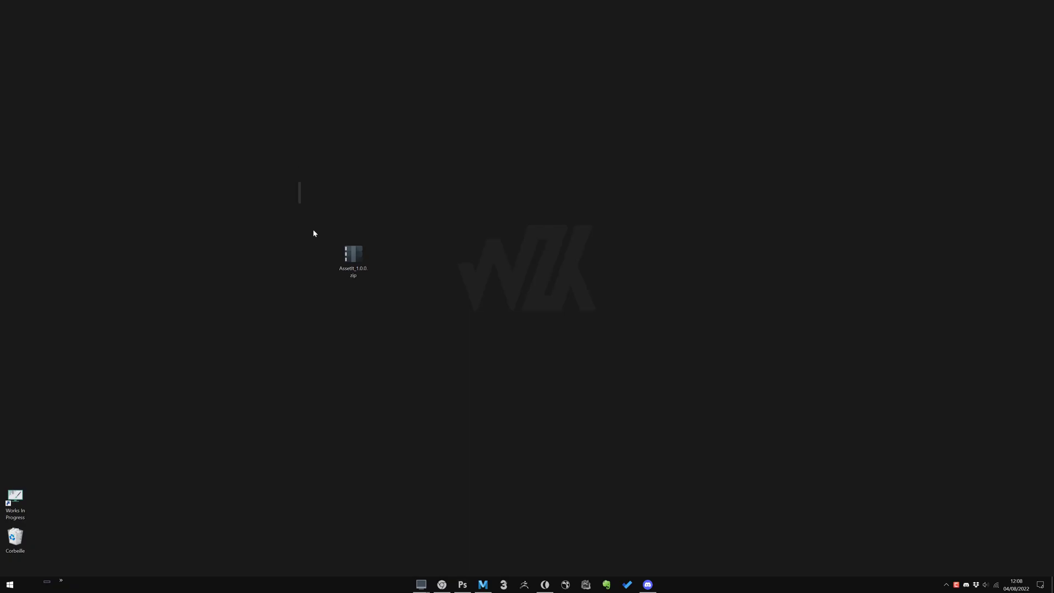
# Open Maya's Script Editor to view the command history and errors.
pyautogui.rightClick(353, 259)
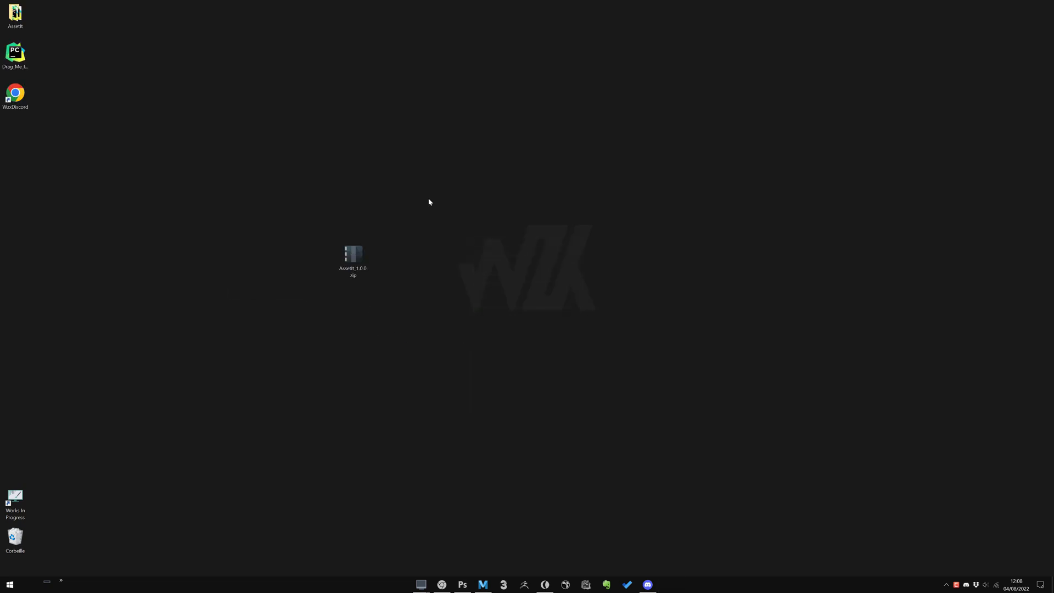
pyautogui.moveTo(14, 92); pyautogui.dragTo(383, 215)
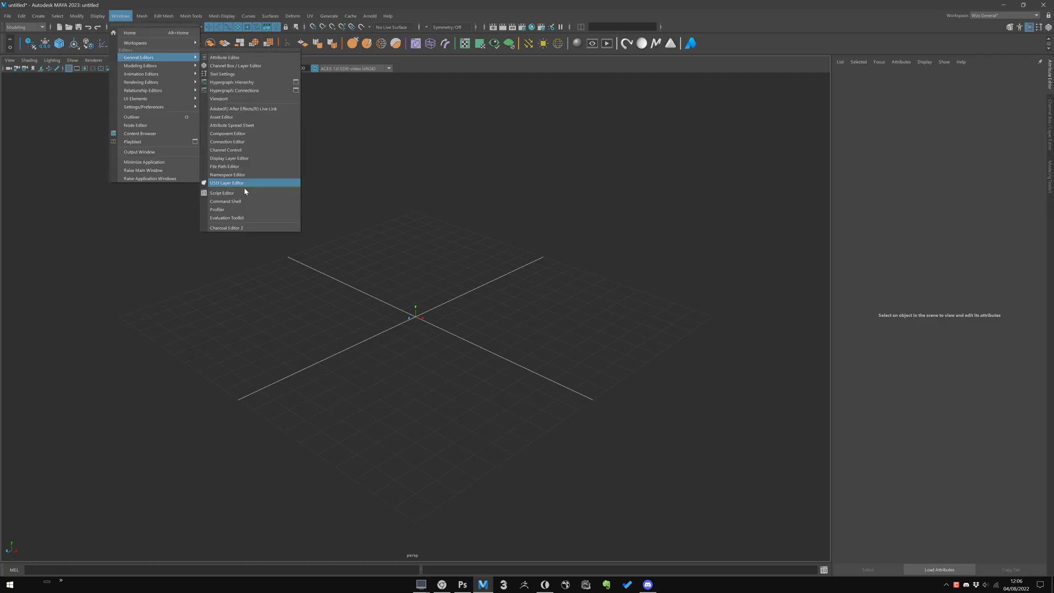
pyautogui.click(222, 193)
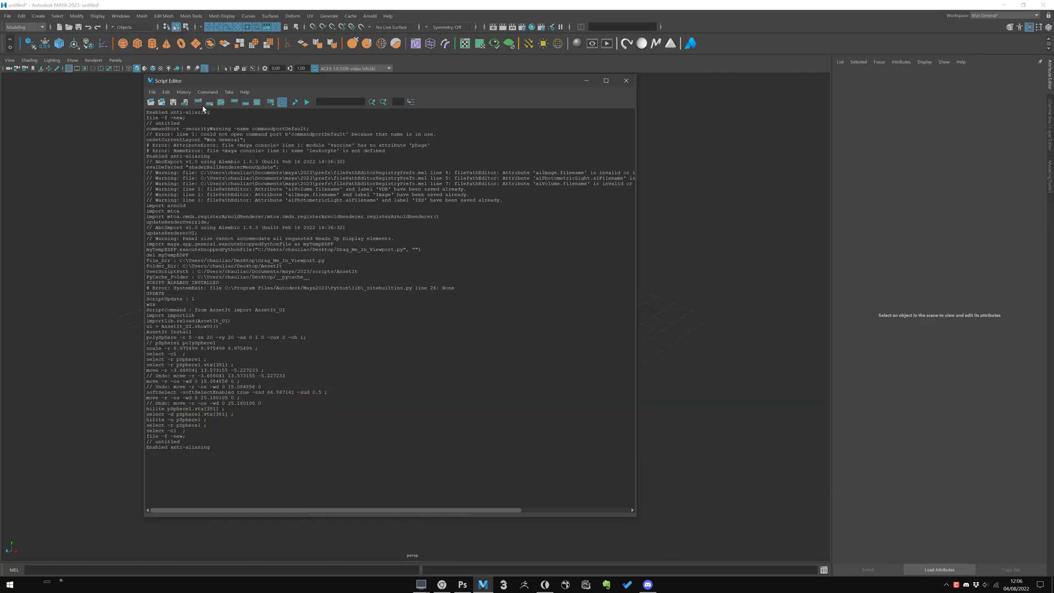
# Post '#1 - When I try to install it give me this error :' with a screenshot in #assetit.
pyautogui.click(646, 584)
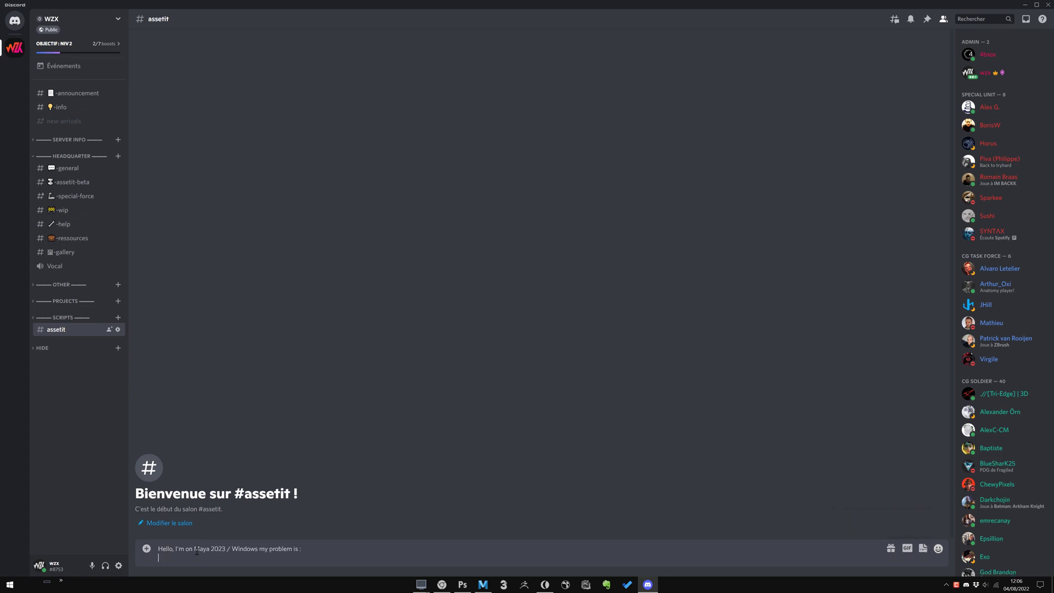
pyautogui.write('#1 - When I try to install it give me this error :')
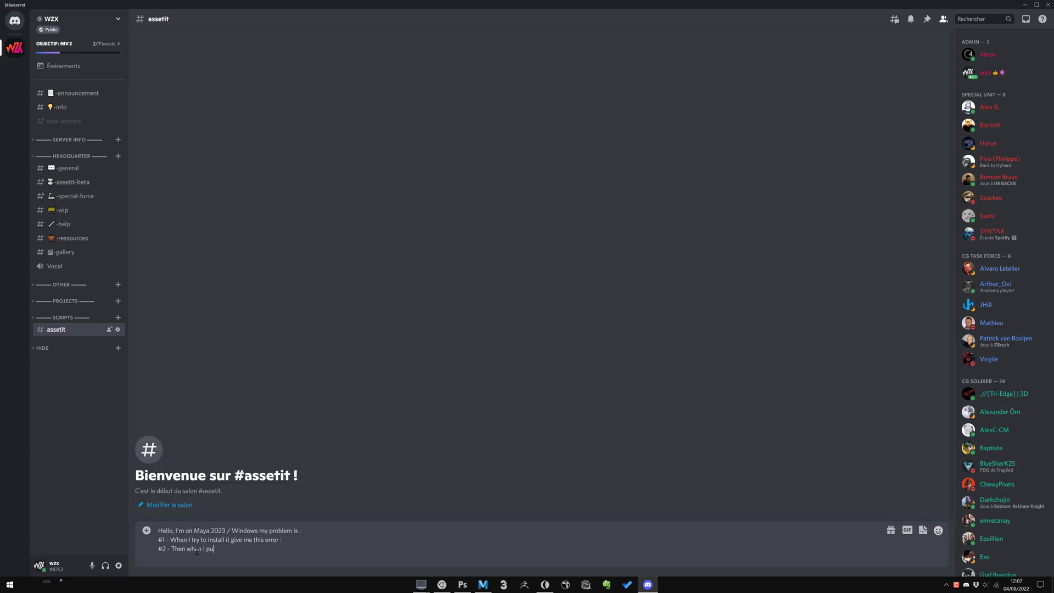
pyautogui.press('Return')
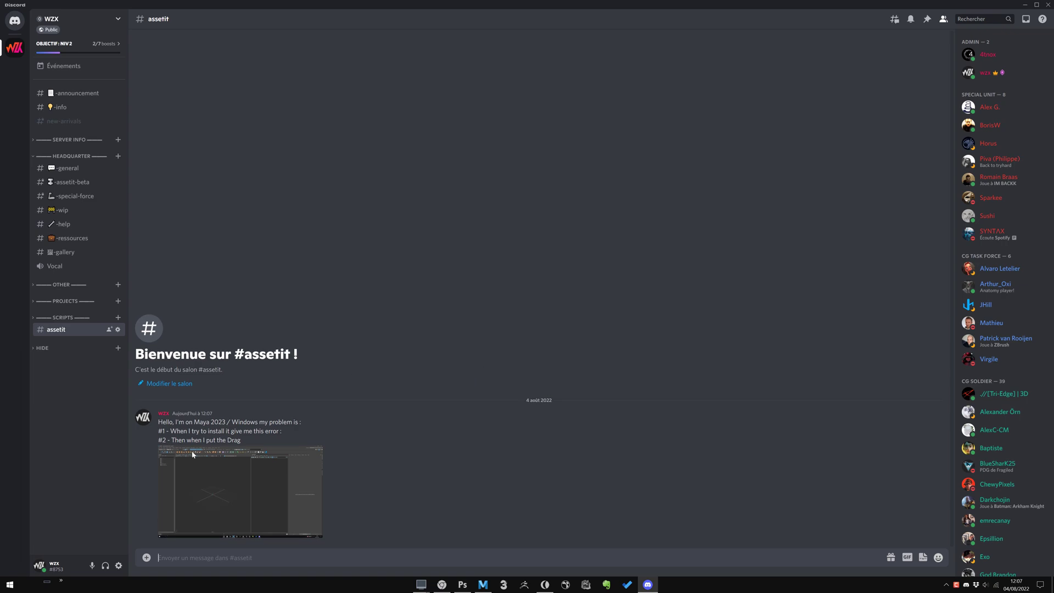
pyautogui.click(482, 584)
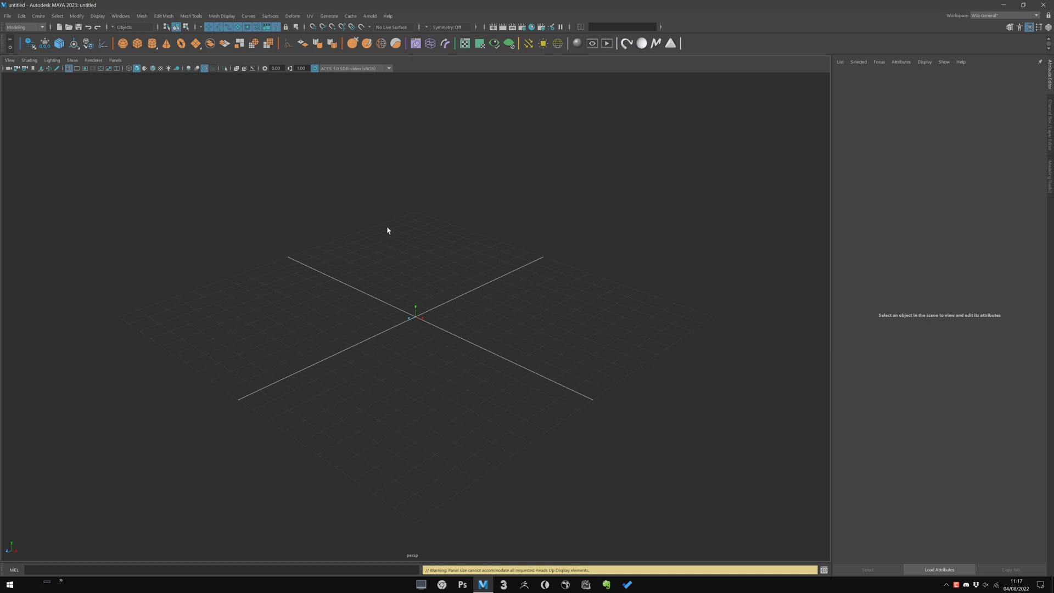
pyautogui.moveTo(316, 10)
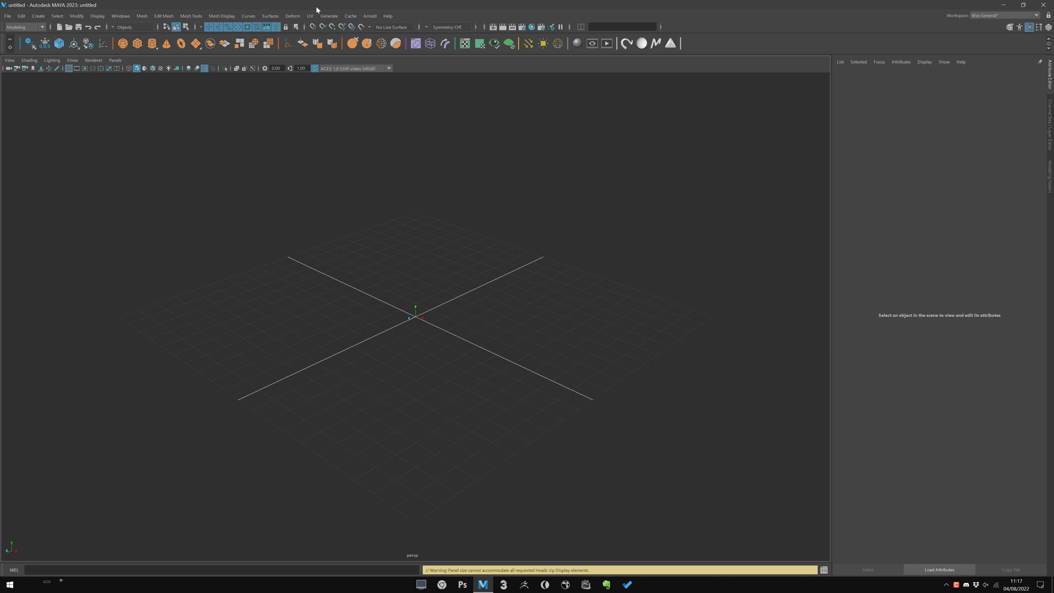
# Install AssetIt into Maya 2023 and confirm the installed-correctly setup message.
pyautogui.click(1020, 5)
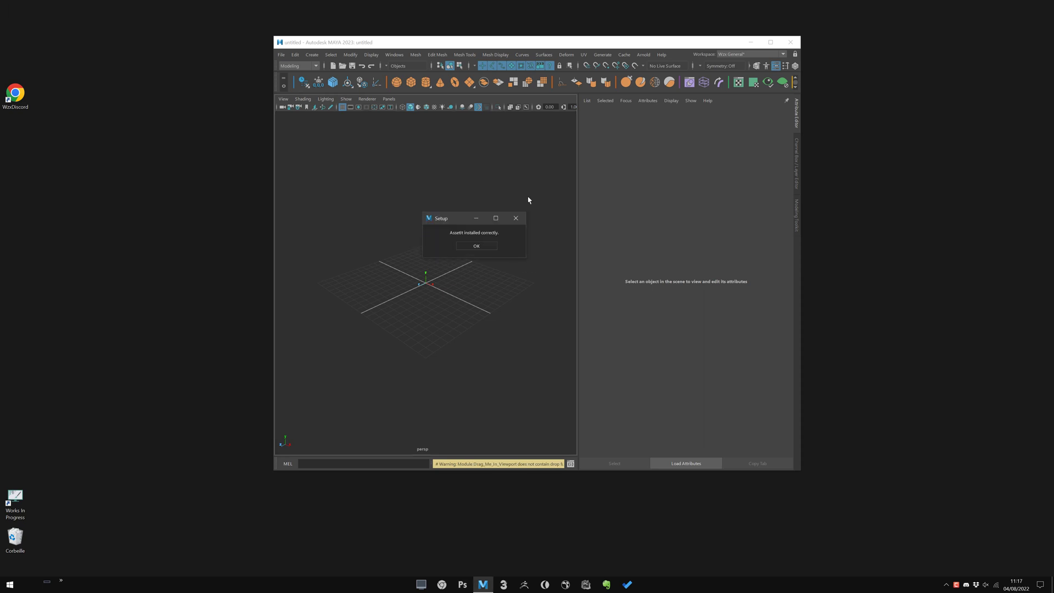
pyautogui.click(475, 245)
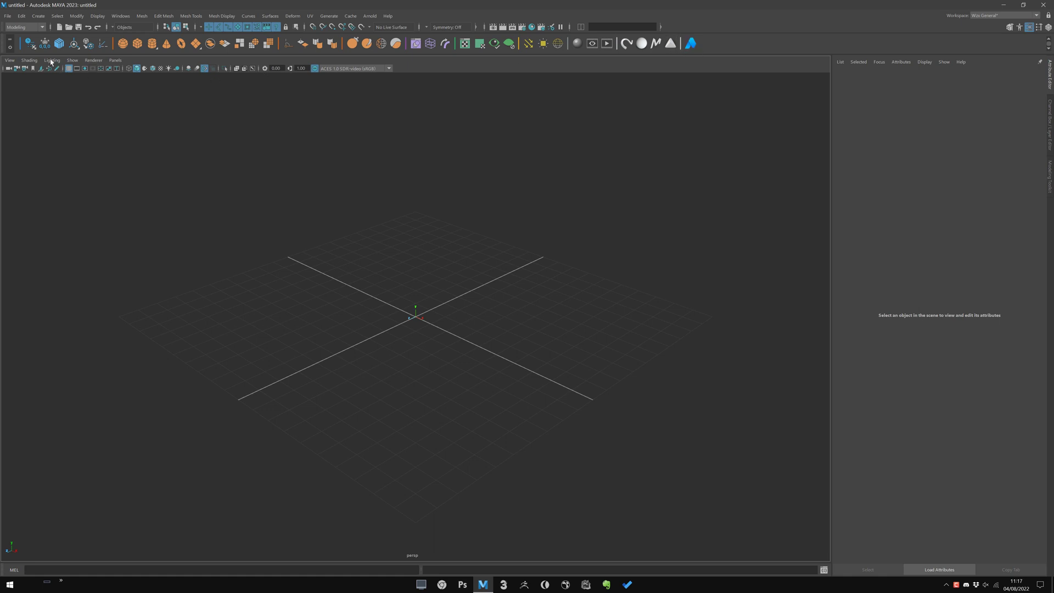
pyautogui.moveTo(699, 120)
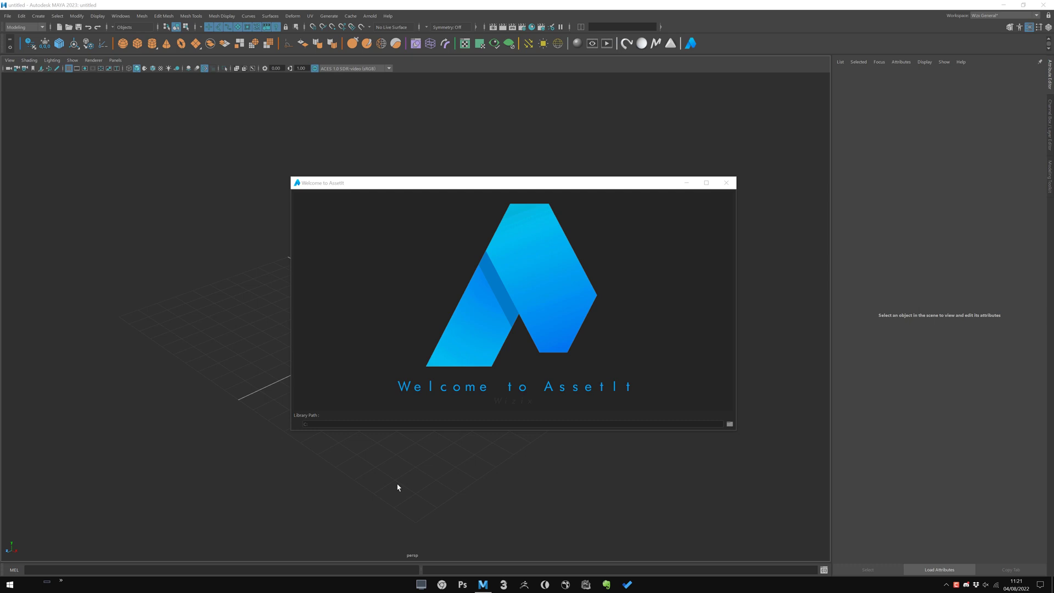
# Launch AssetIt from its shelf icon to show the Welcome to AssetIt window.
pyautogui.click(730, 423)
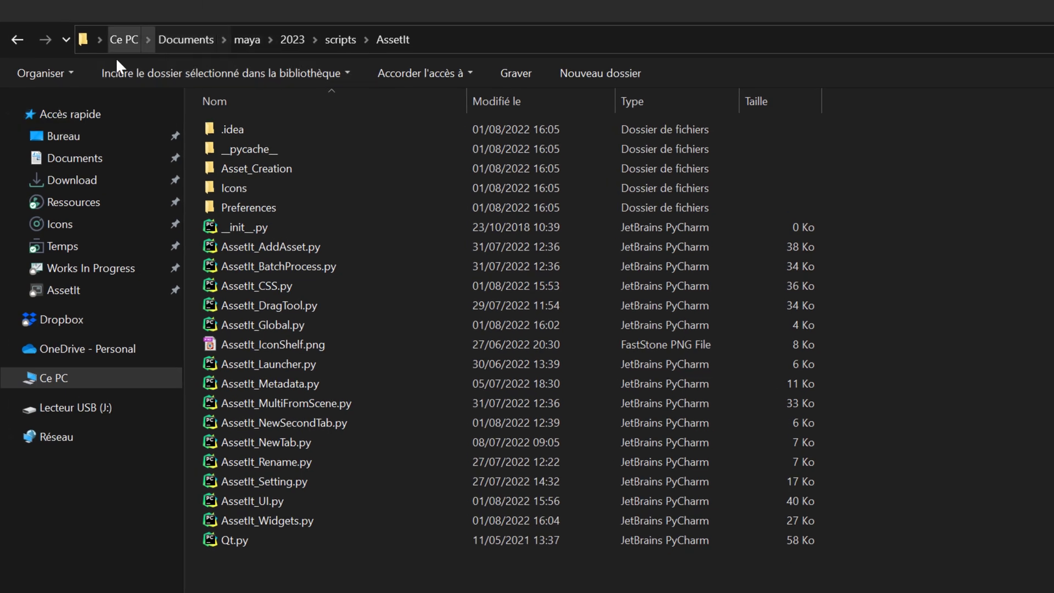
pyautogui.moveTo(396, 41)
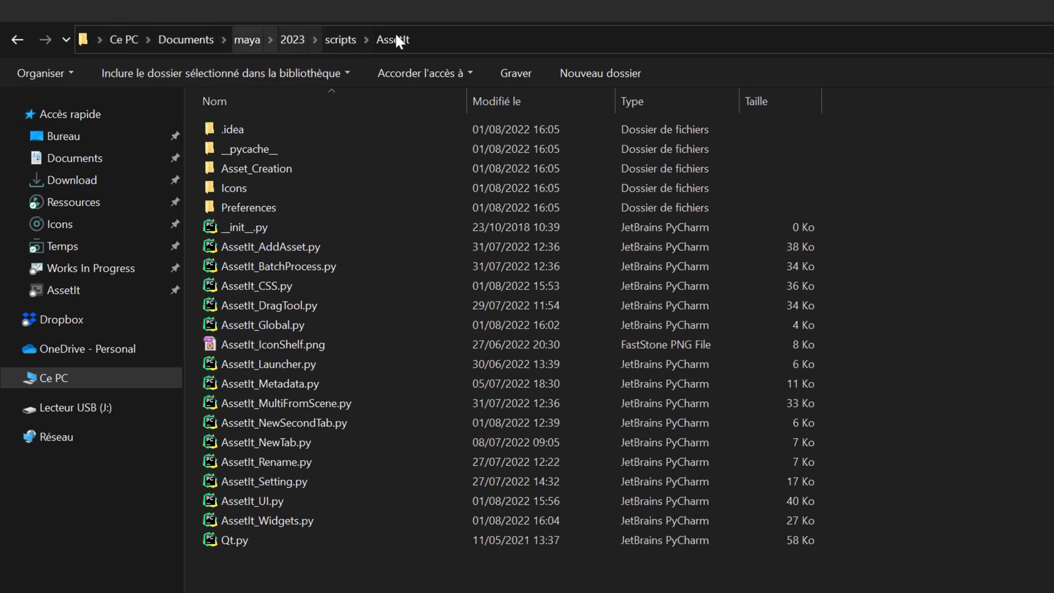
pyautogui.moveTo(363, 60)
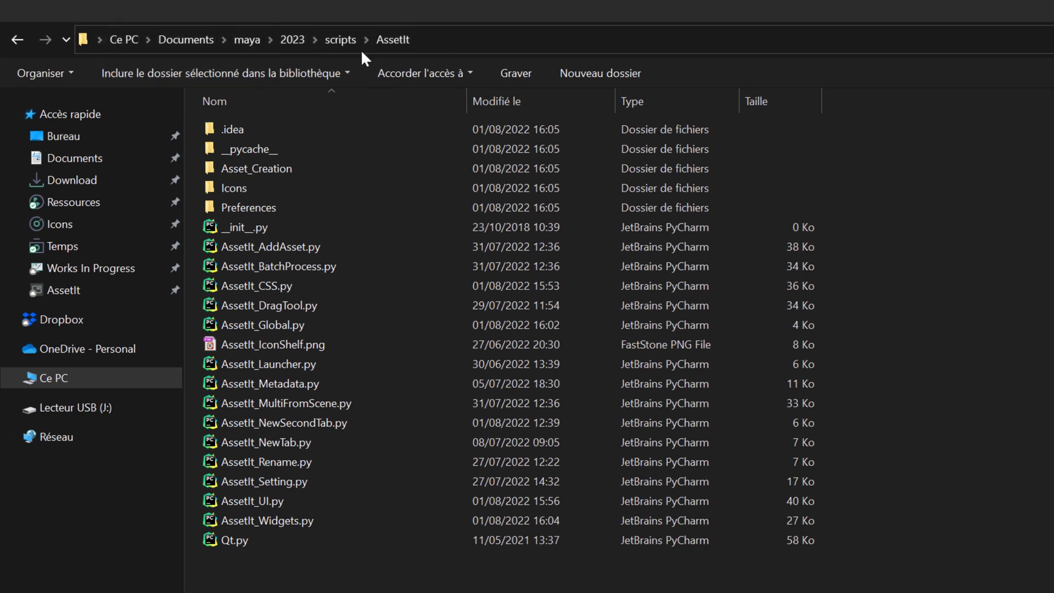
pyautogui.moveTo(374, 568)
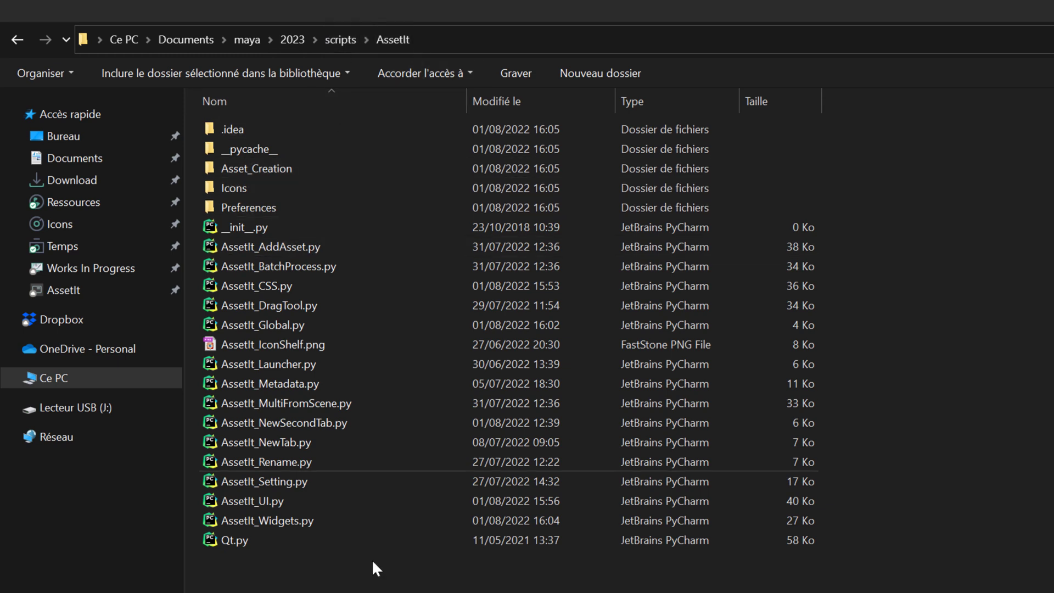
pyautogui.click(1016, 6)
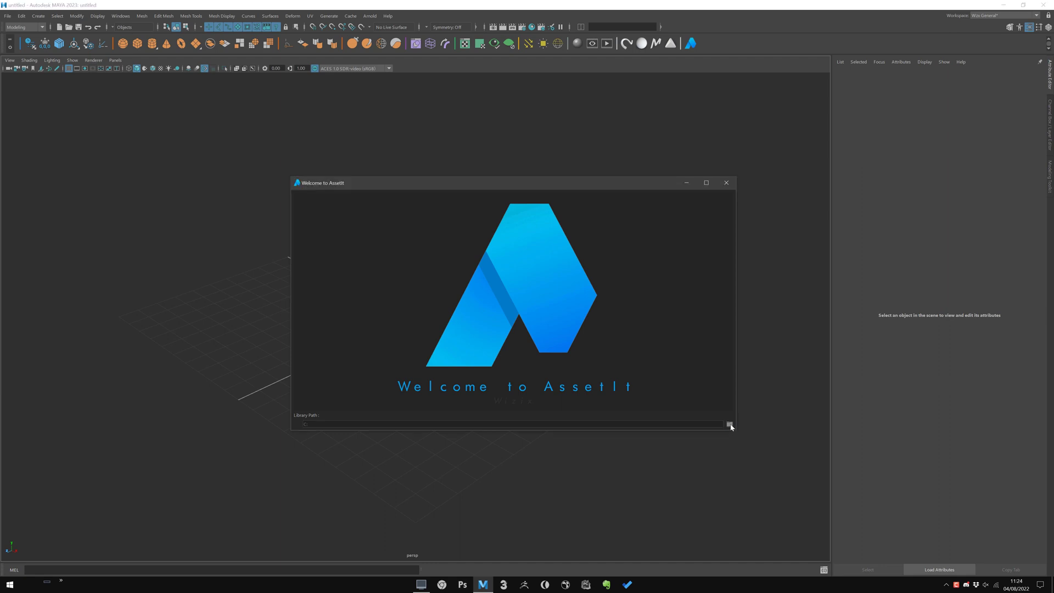
# Create an Asset_LIBRARY folder in the AssetIt scripts folder and select it as Library Path.
pyautogui.click(730, 425)
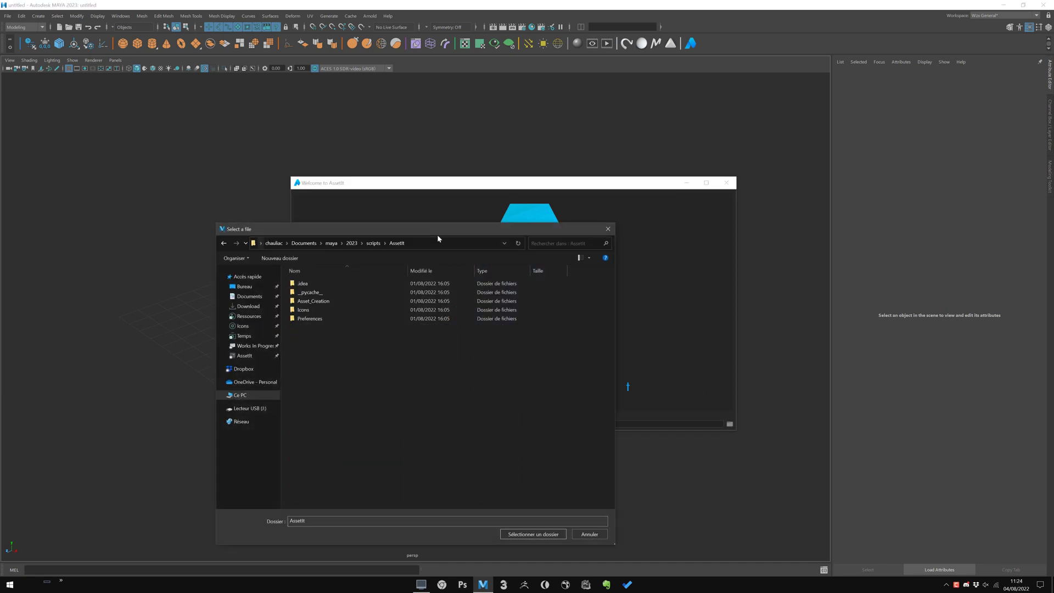
pyautogui.click(279, 258)
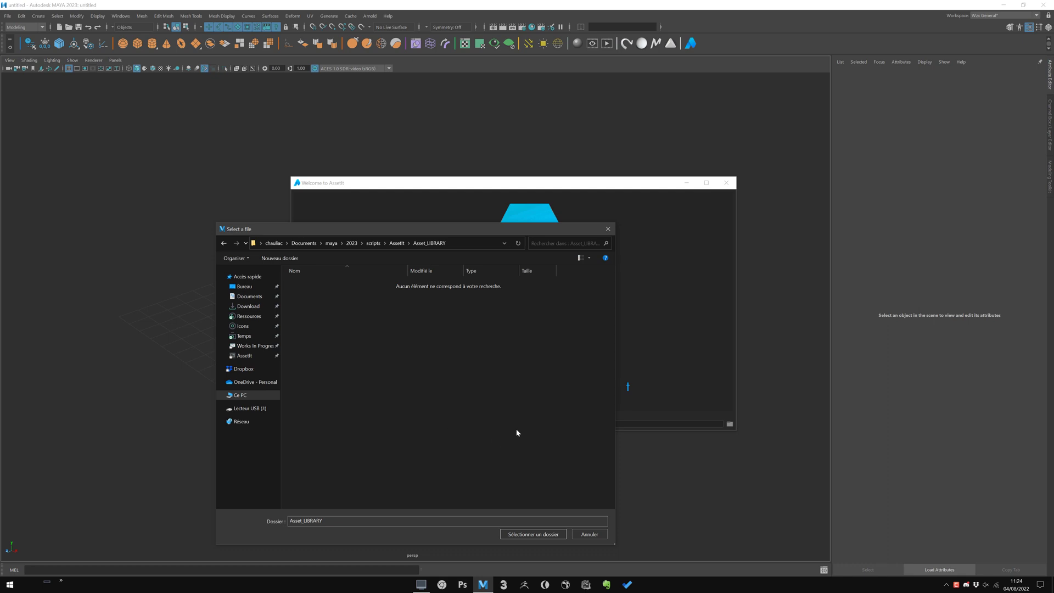
pyautogui.moveTo(518, 533)
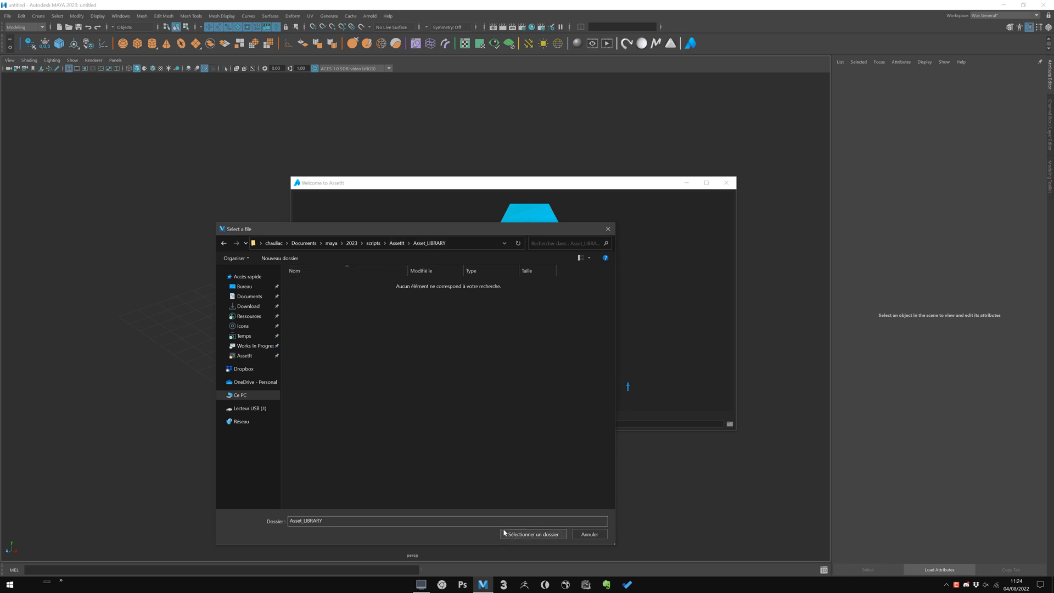
pyautogui.click(532, 533)
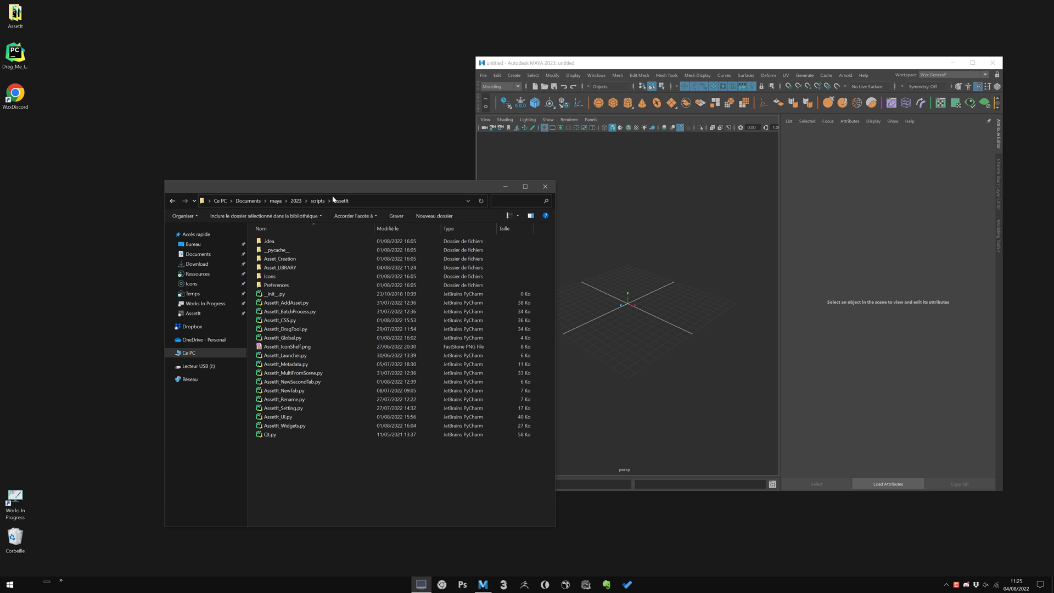
pyautogui.moveTo(291, 240)
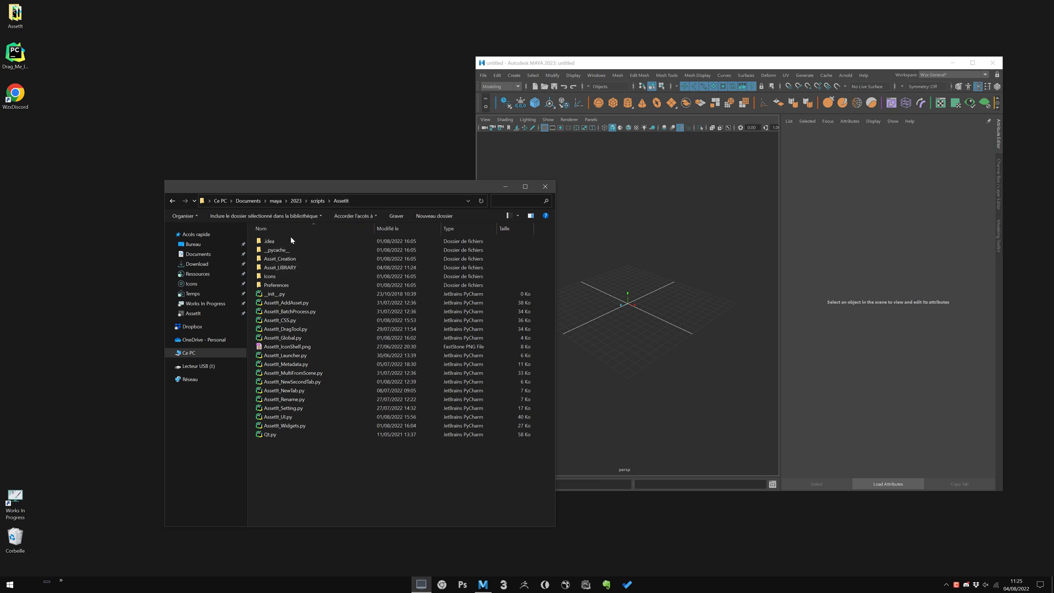
# Open the AssetIt scripts folder containing Asset_LIBRARY in File Explorer.
pyautogui.click(280, 258)
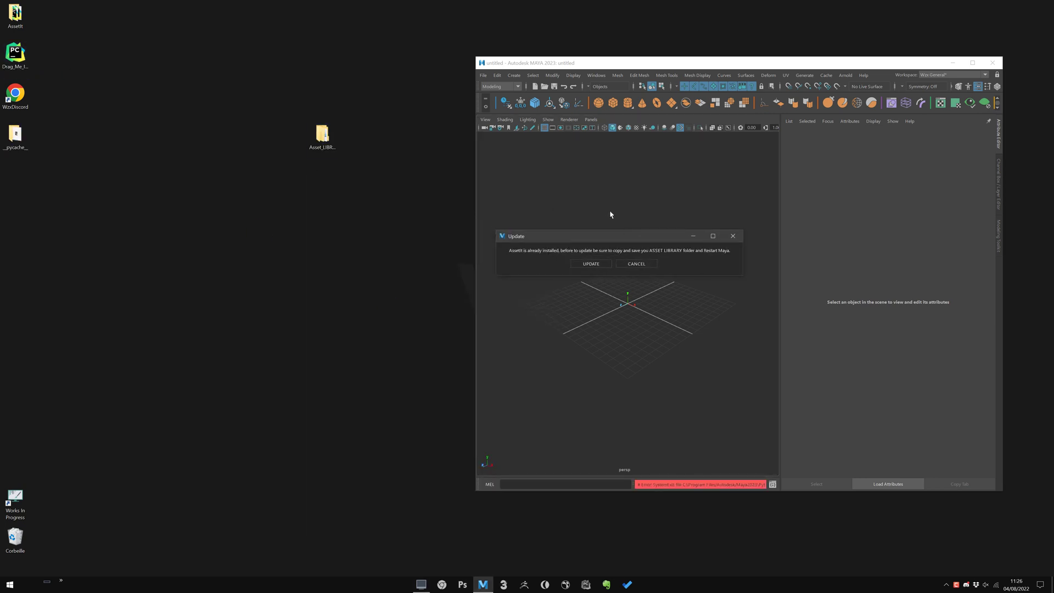
pyautogui.moveTo(524, 254)
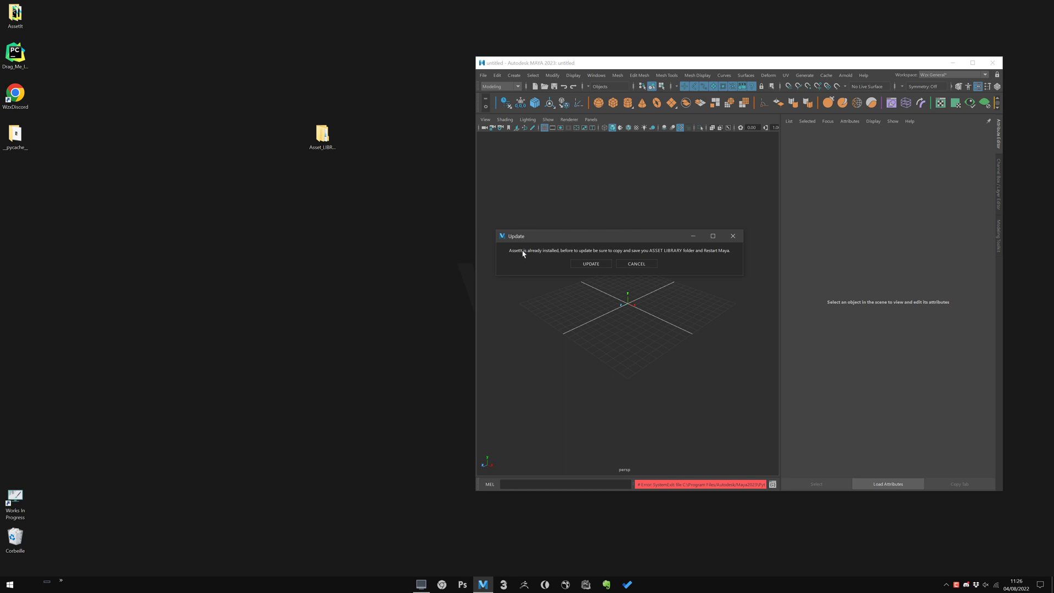